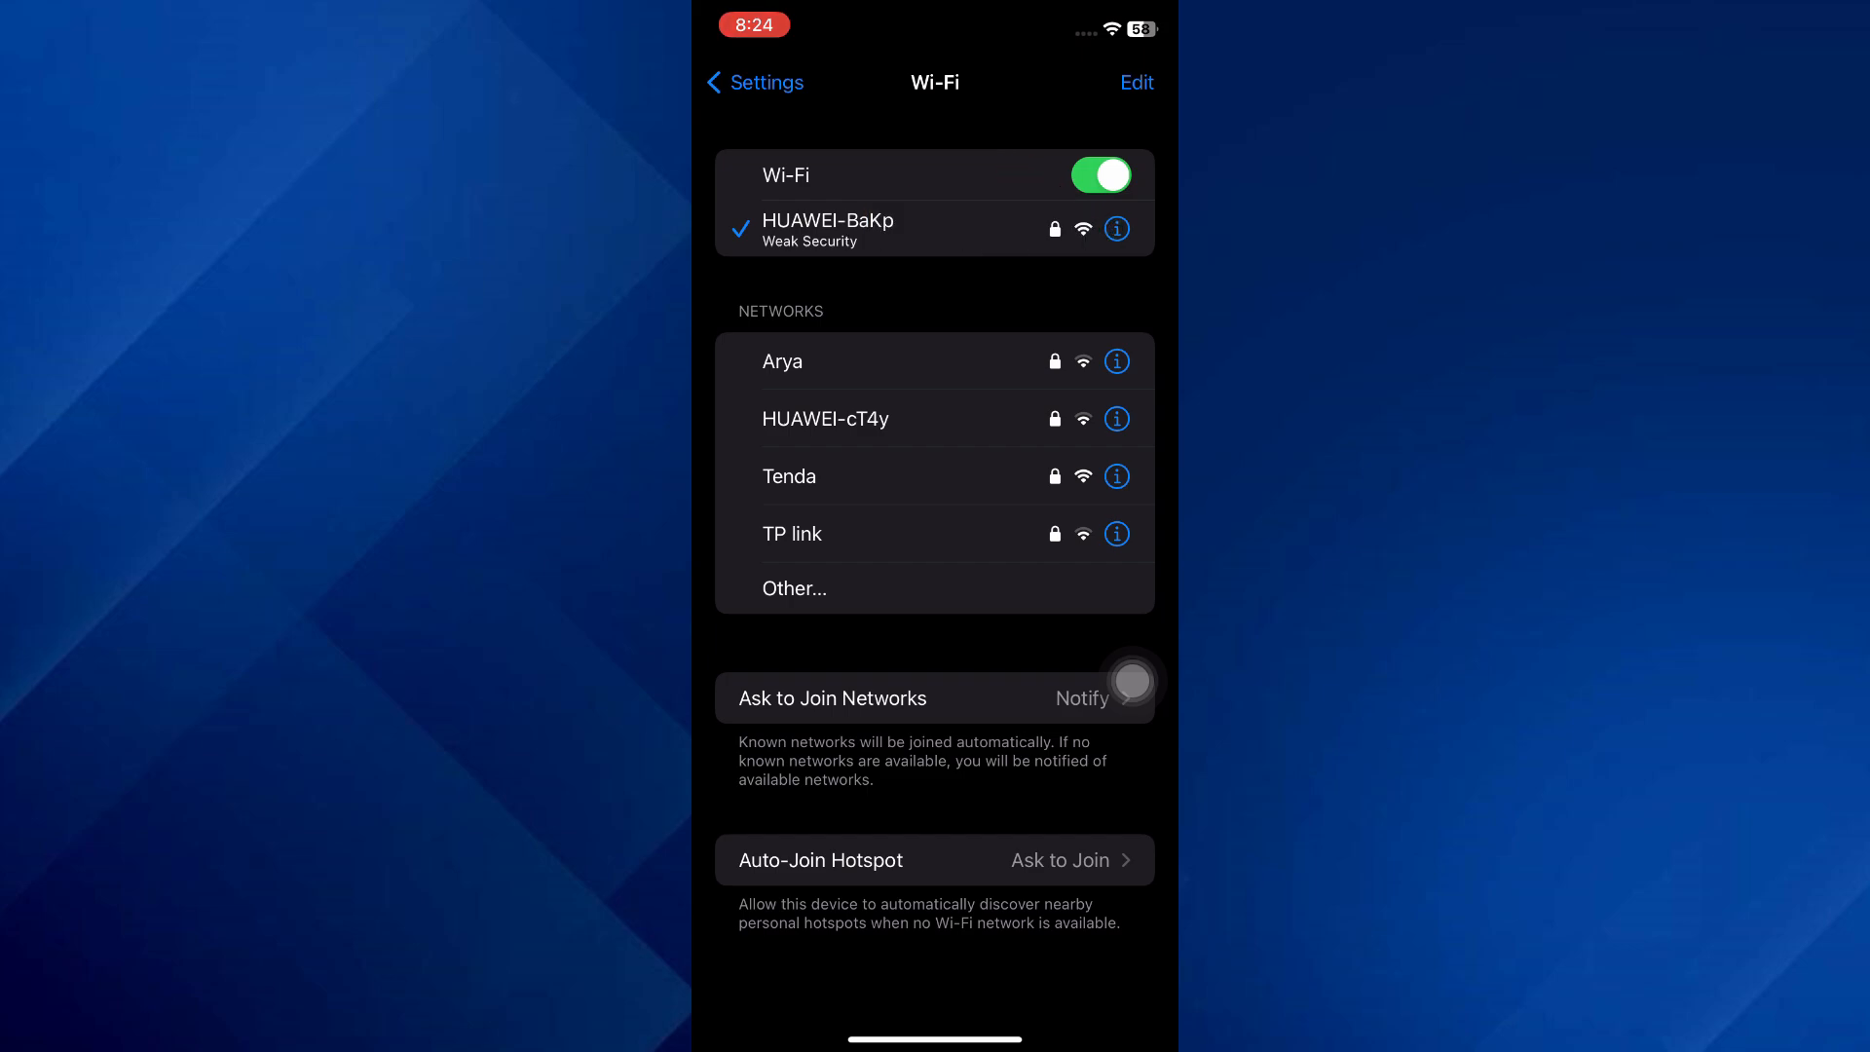
- Show the details page of the connected HUAWEI-BaKp network
left_click(1116, 228)
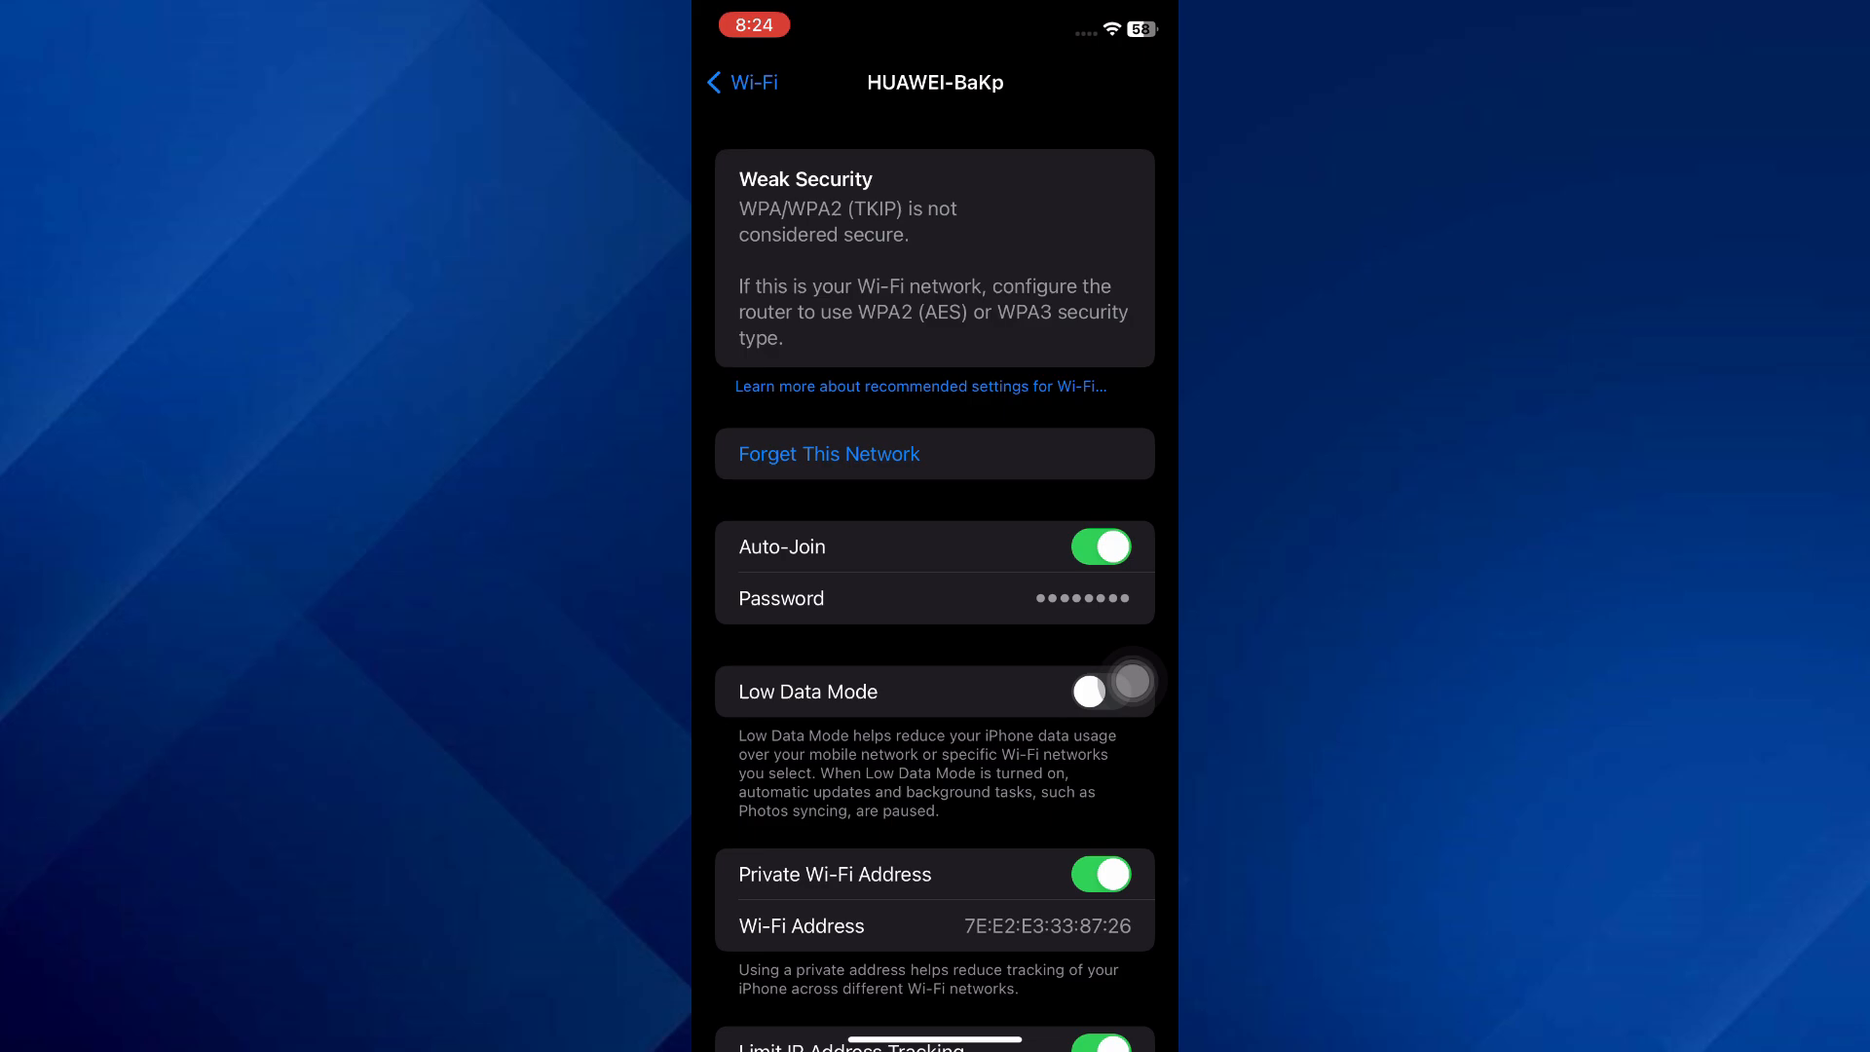
- Reveal HUAWEI-BaKp's saved password, then return toward the known networks list
left_click(1083, 598)
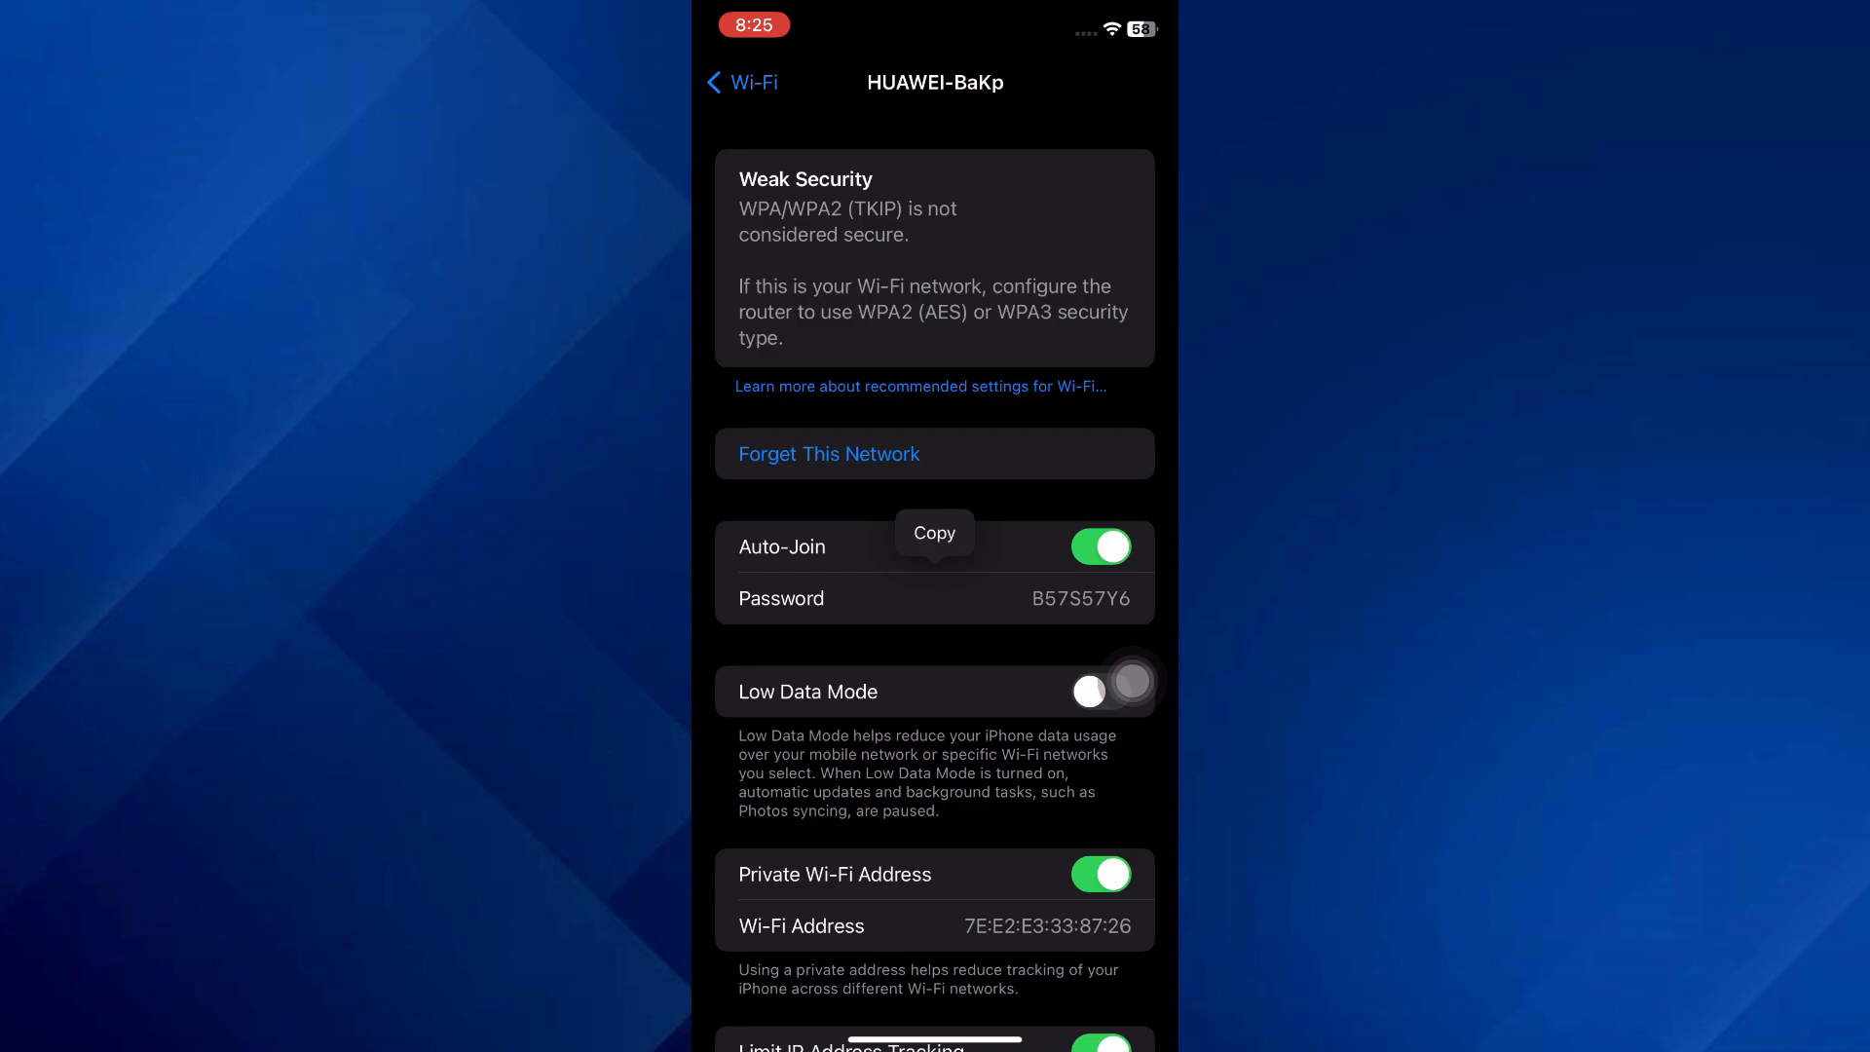
left_click(740, 82)
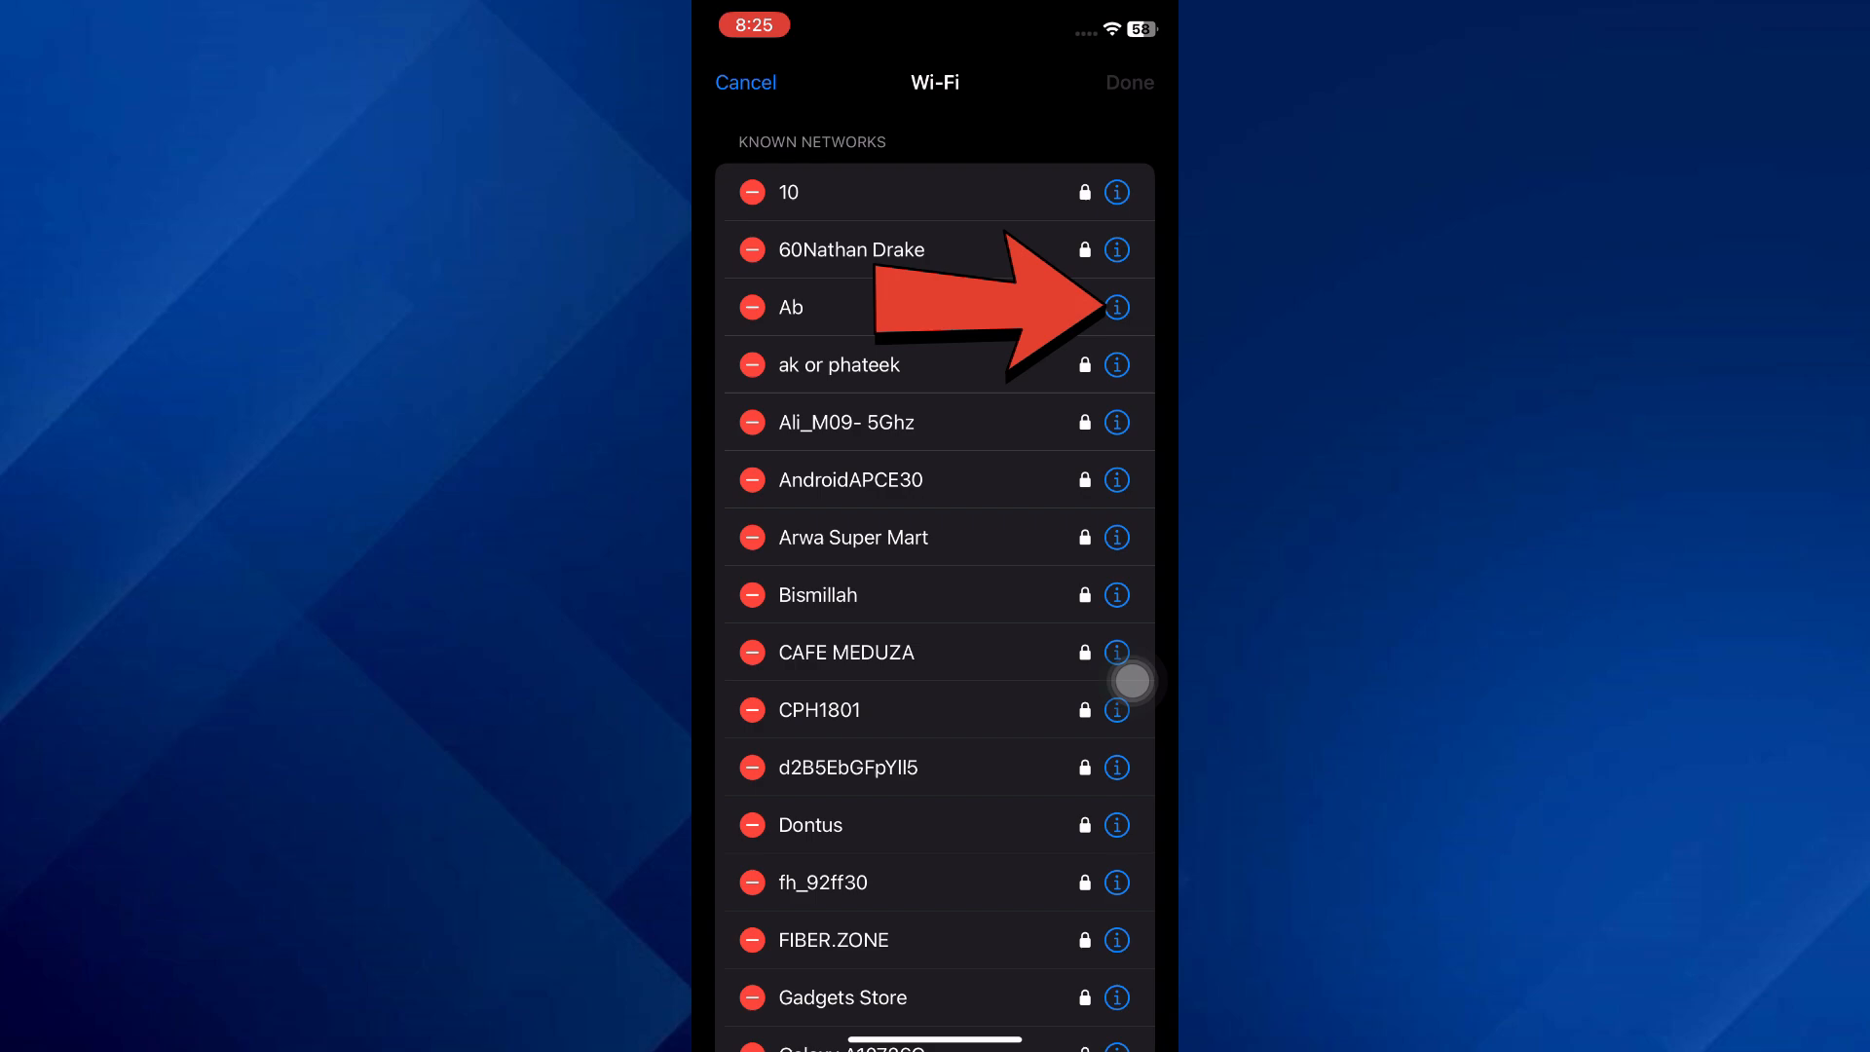
- Show the saved Ab network's details with its password revealed, dismissing the Copy offer
left_click(1116, 306)
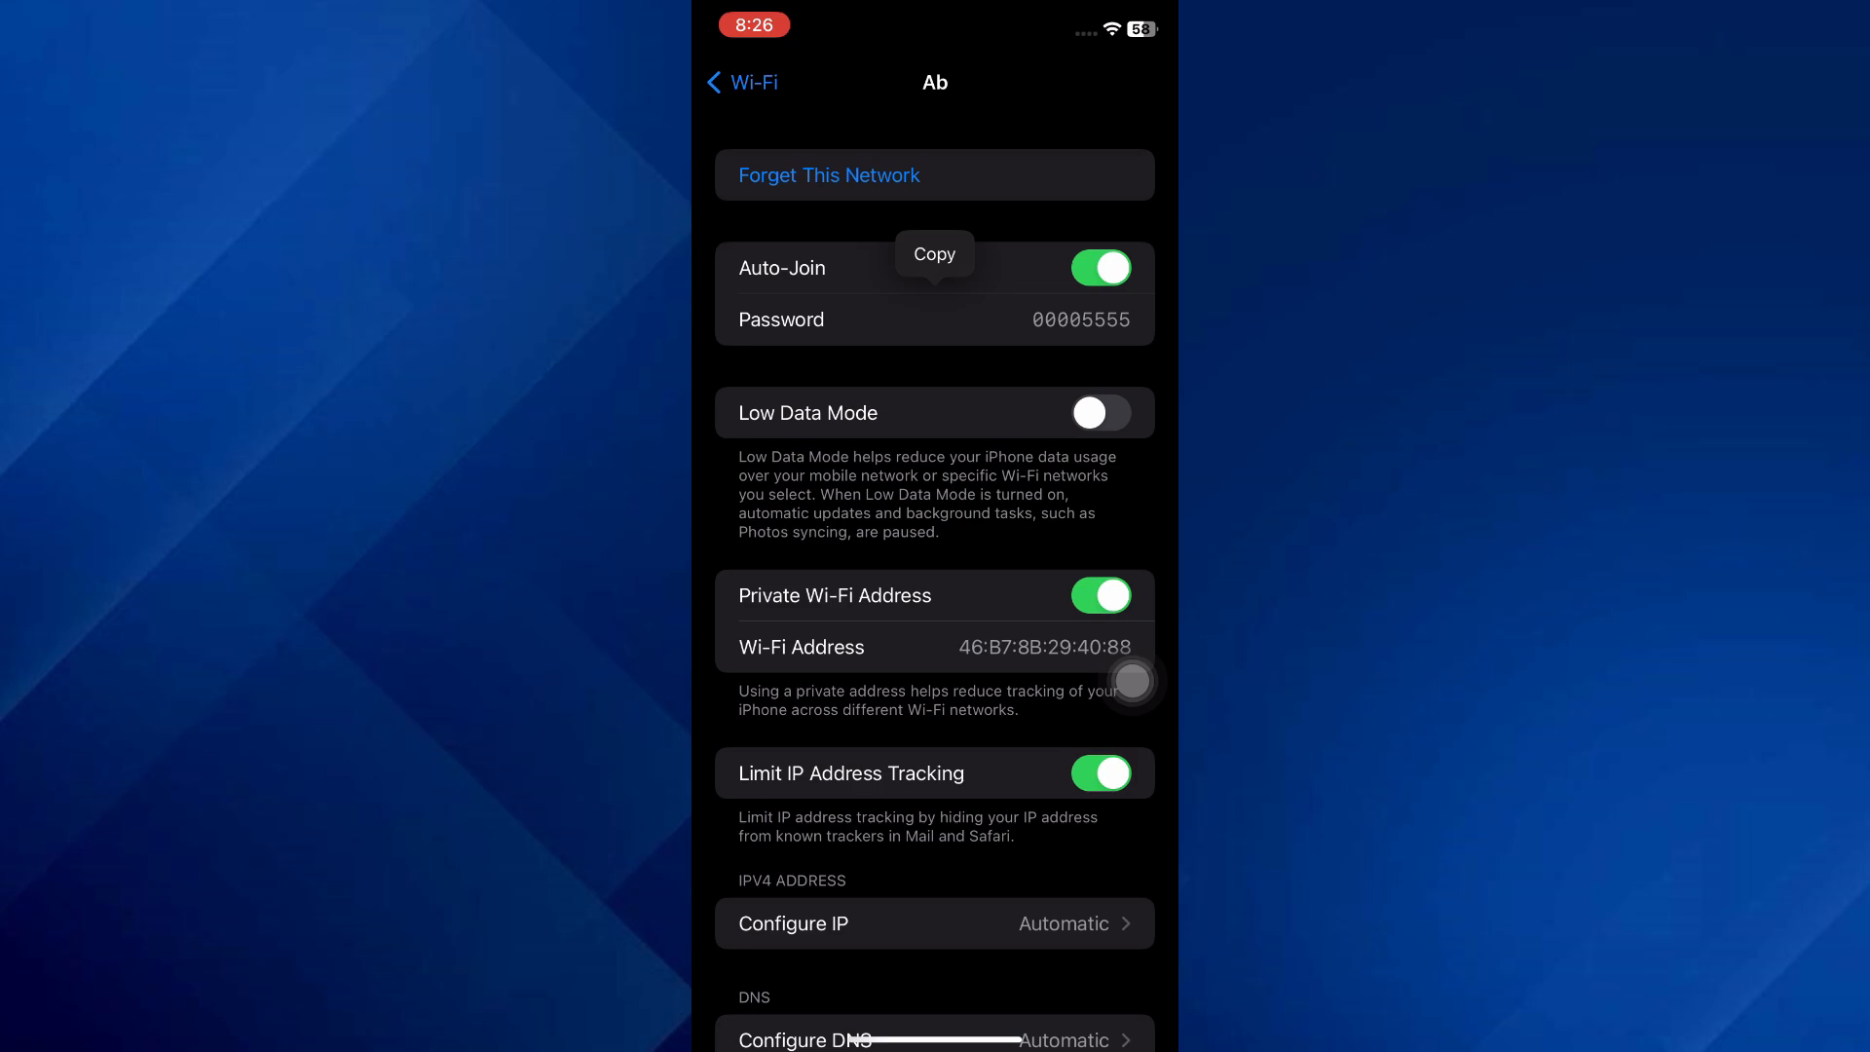
left_click(933, 253)
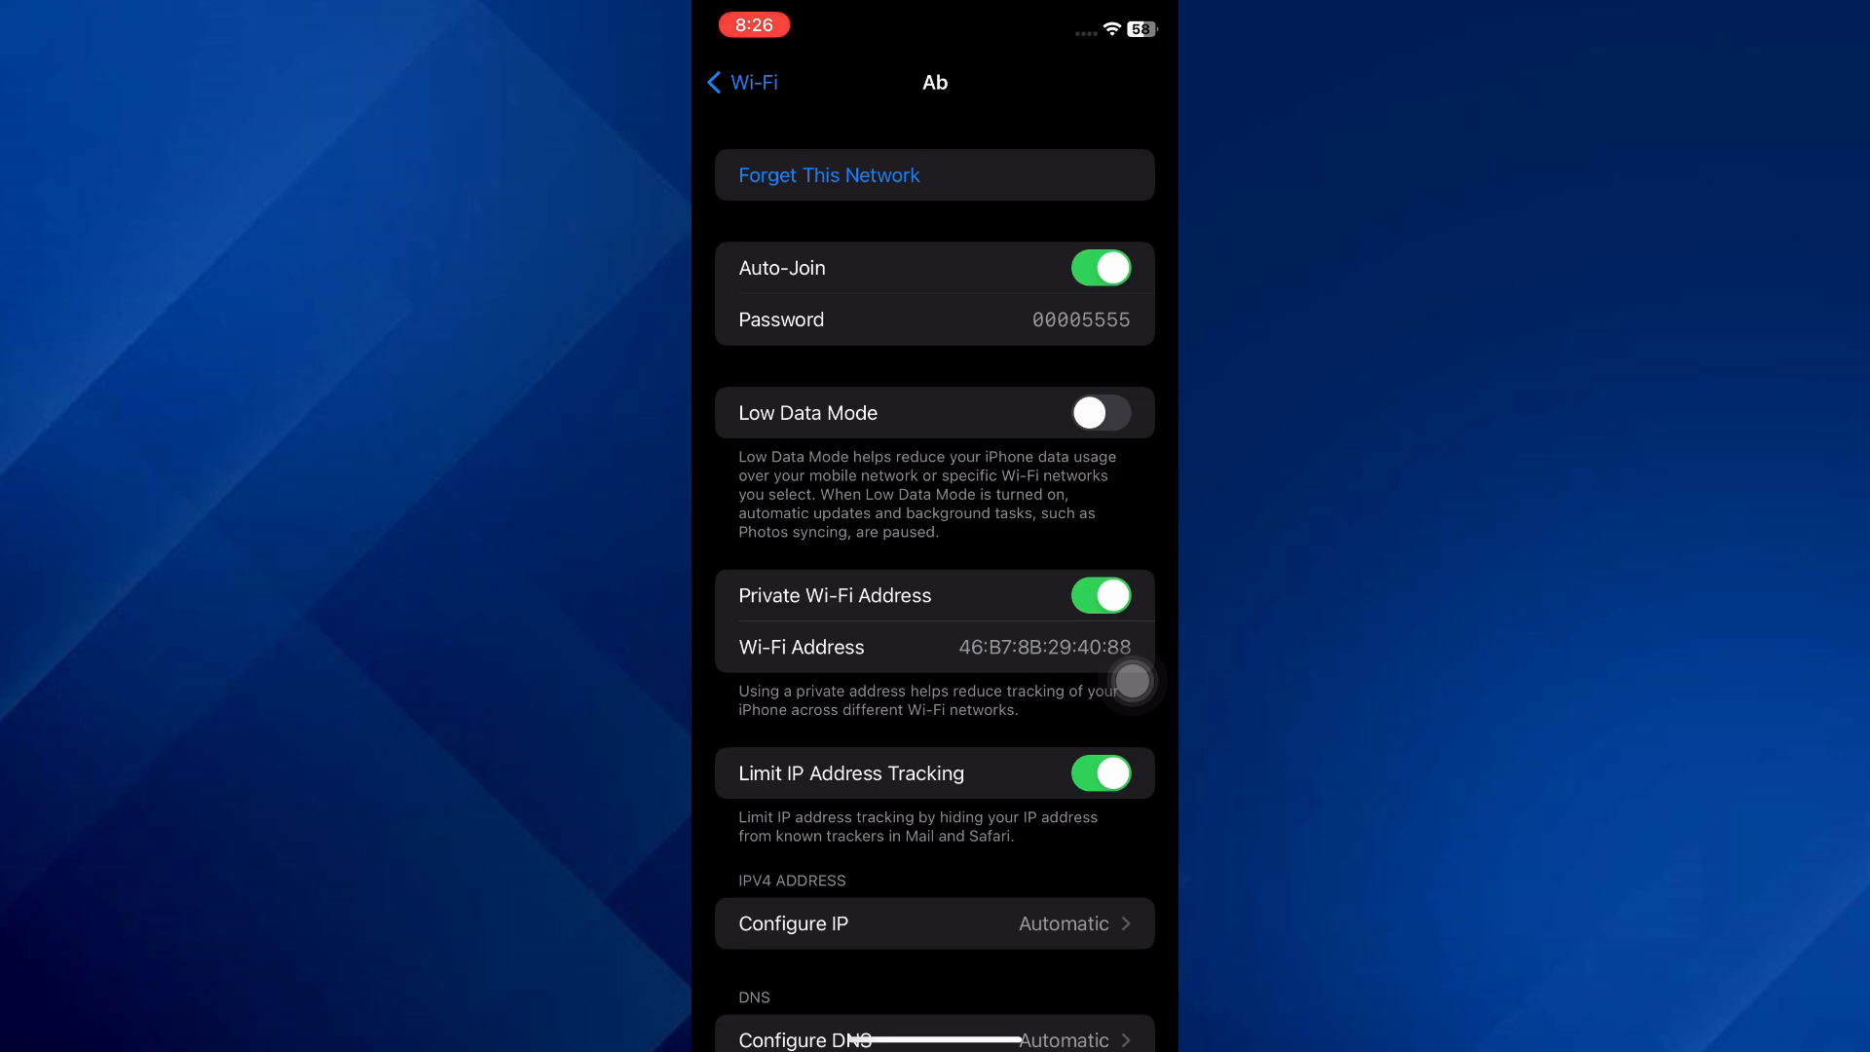
- Return from Ab's details to the Known Networks list
left_click(740, 81)
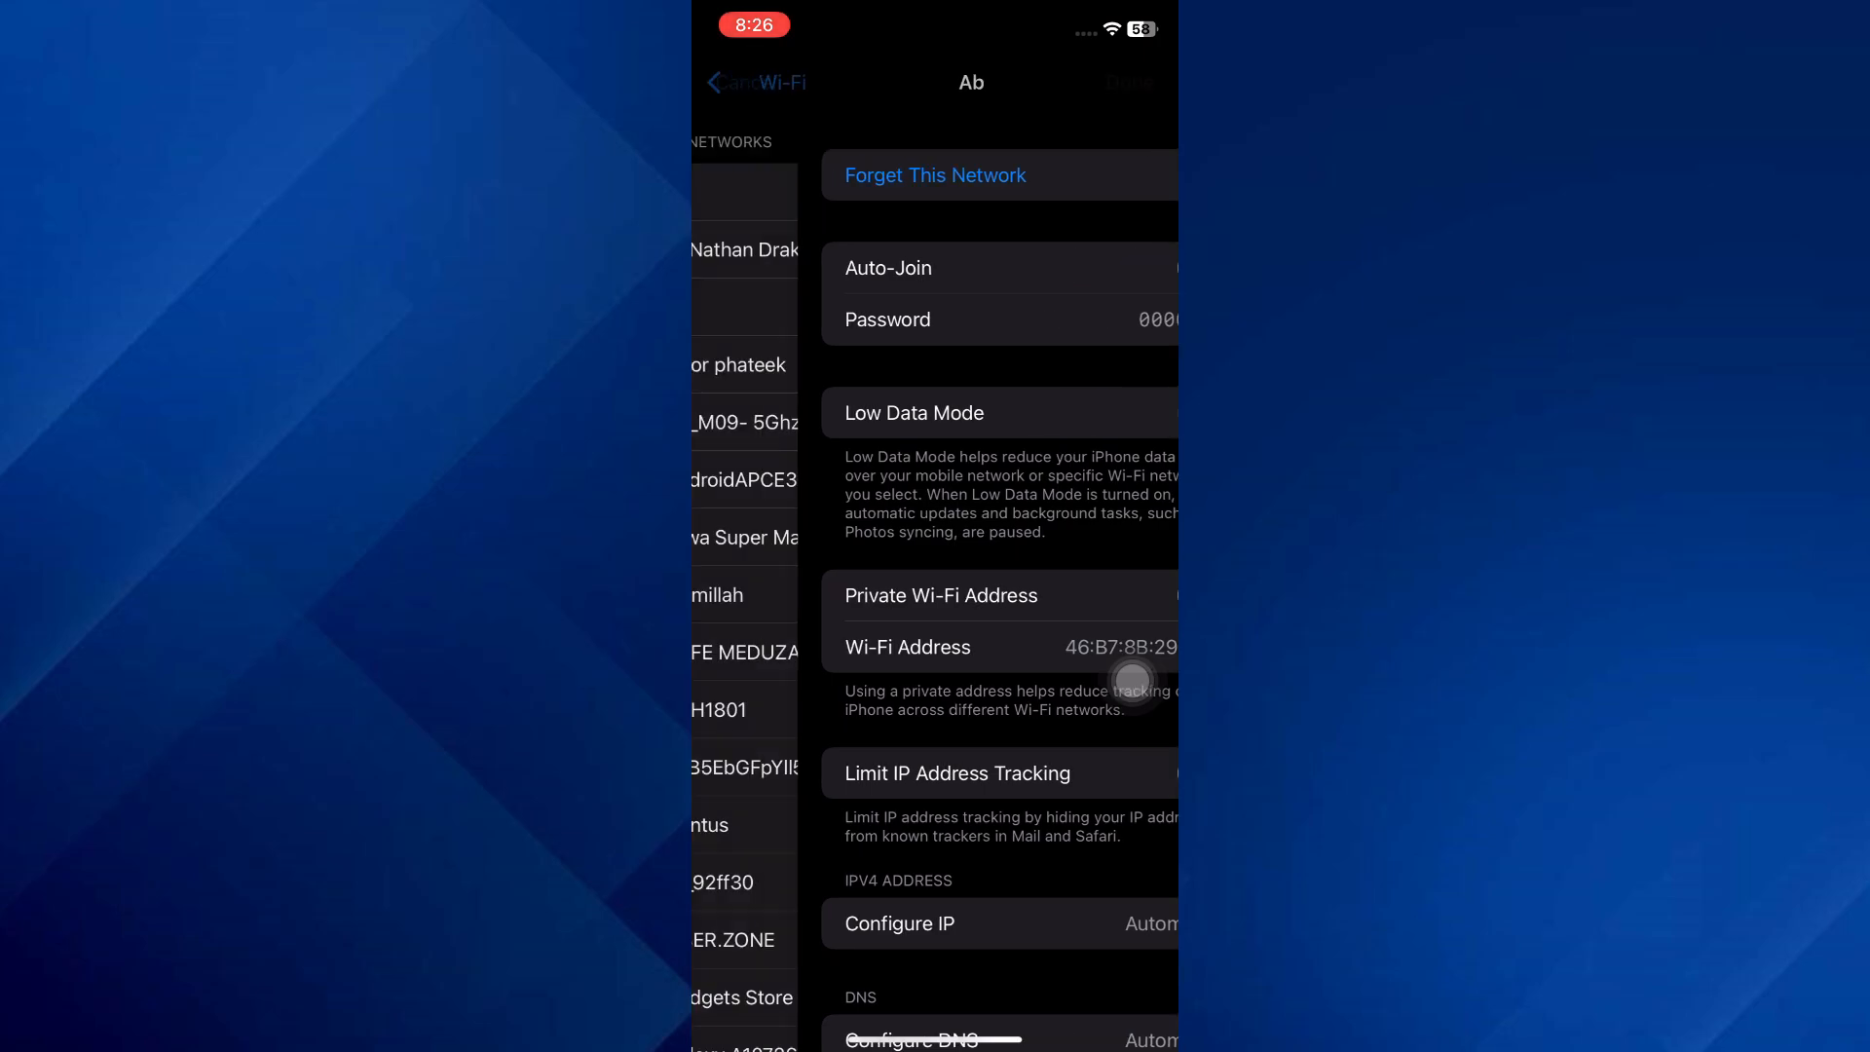